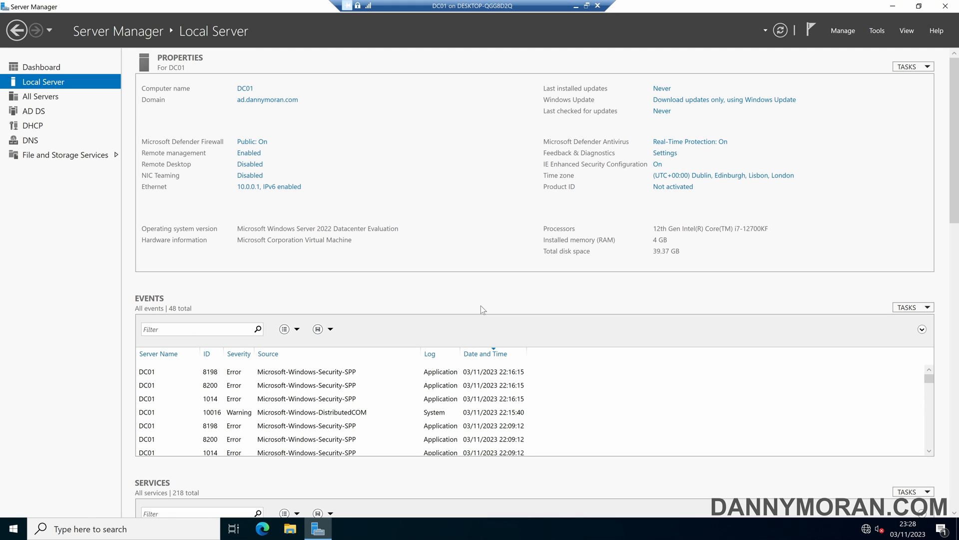
pyautogui.moveTo(850, 85)
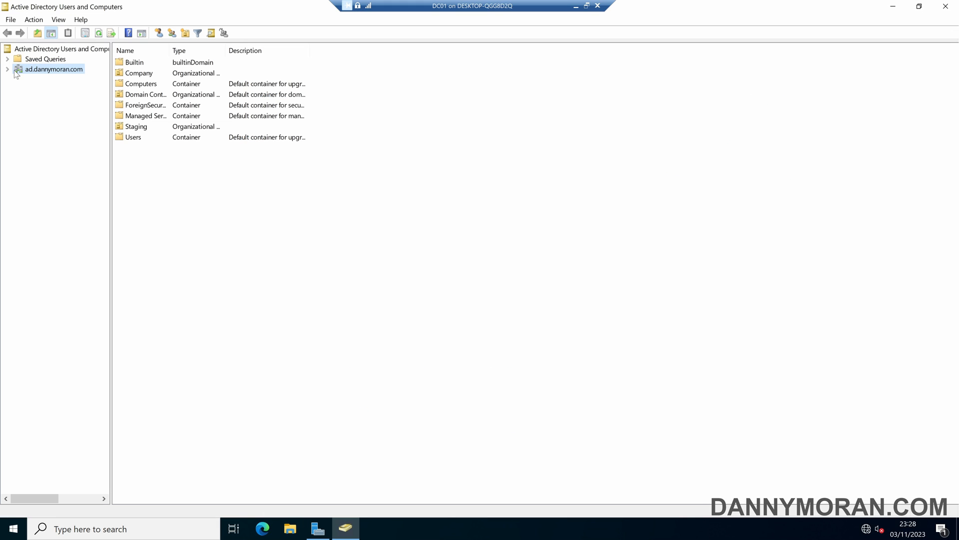
# Expand the domain, try deleting the Company unit, and dismiss the protection refusal.
pyautogui.click(6, 69)
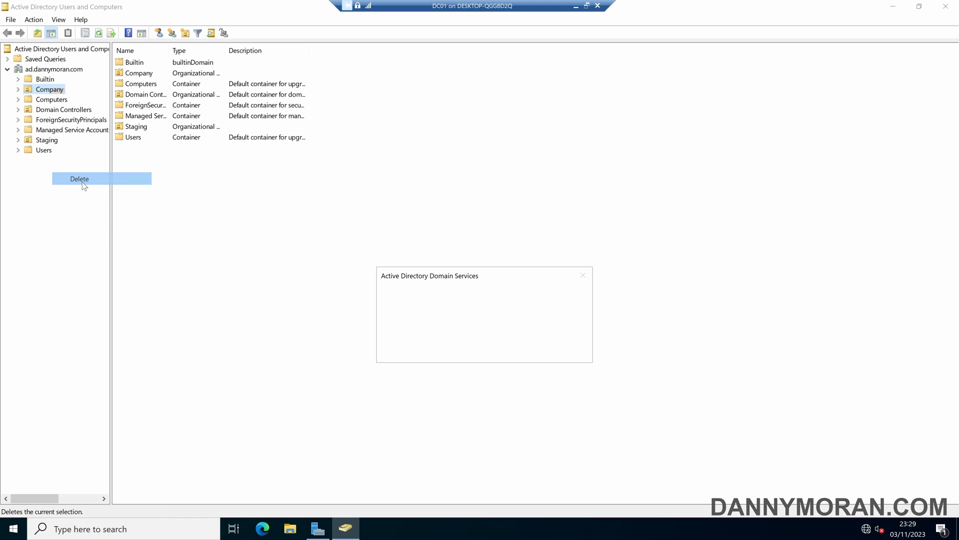
pyautogui.click(79, 179)
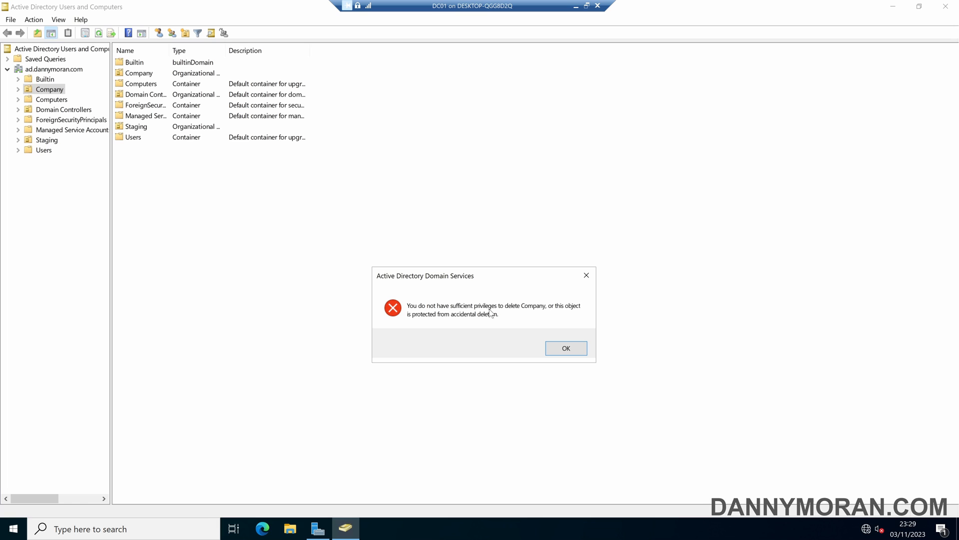
pyautogui.moveTo(463, 323)
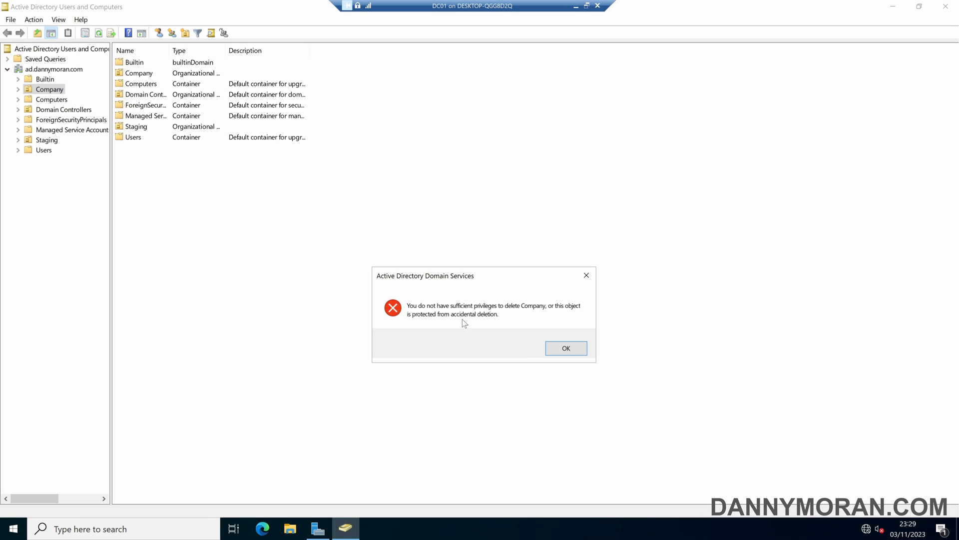
pyautogui.click(564, 348)
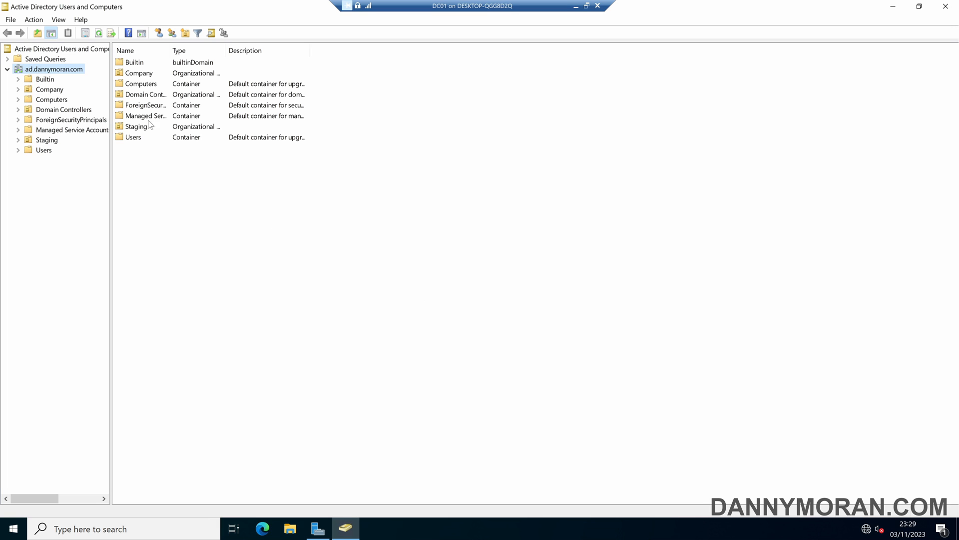
# Enable Advanced Features and untick accidental-deletion protection on the Workstations unit.
pyautogui.click(58, 19)
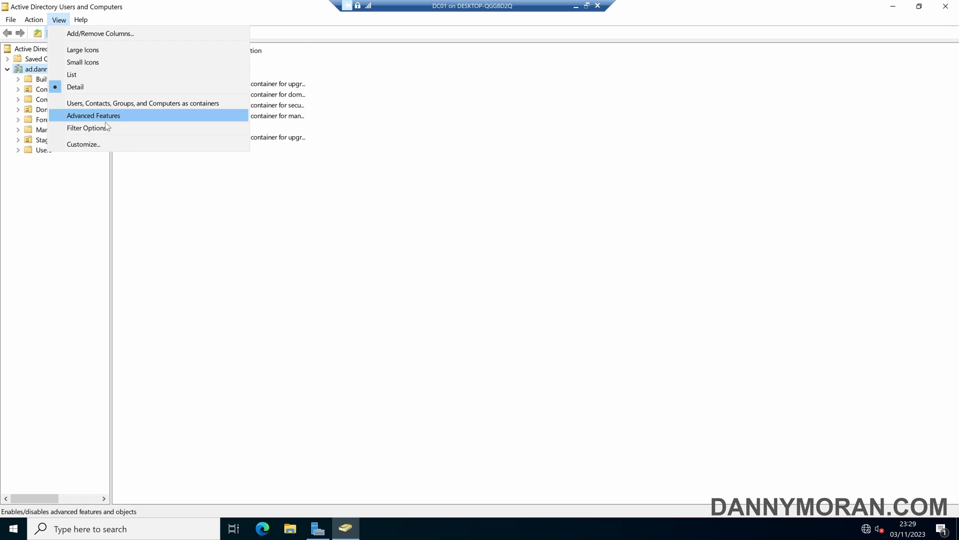
pyautogui.click(93, 115)
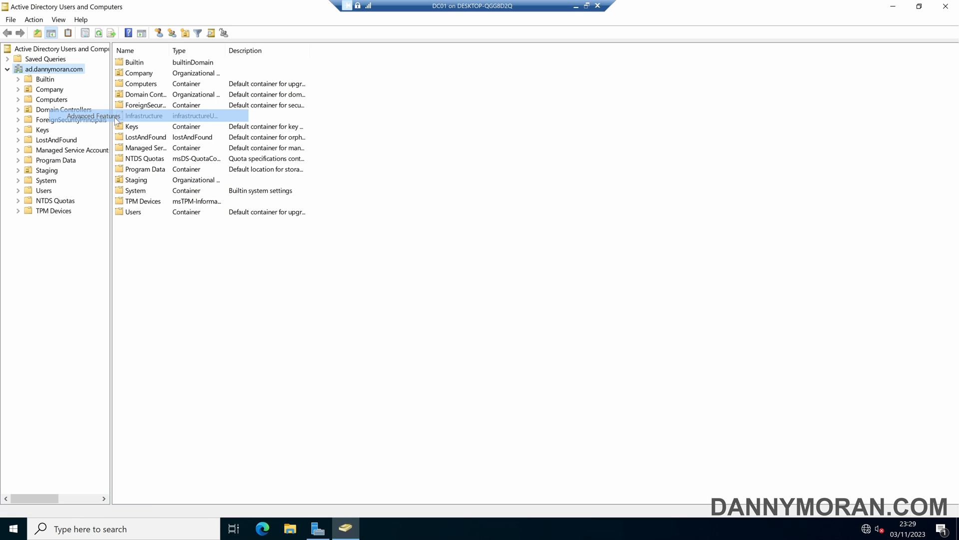
pyautogui.click(19, 89)
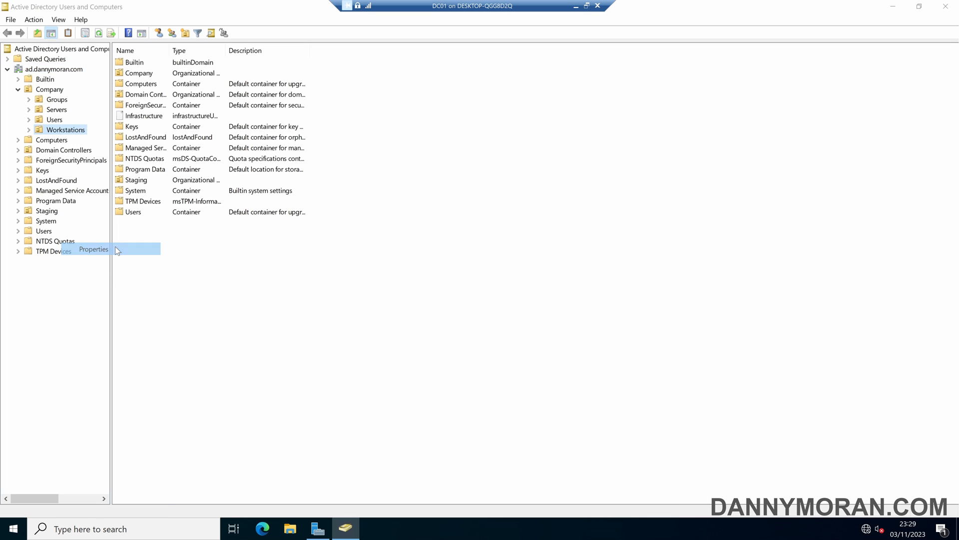
pyautogui.click(94, 249)
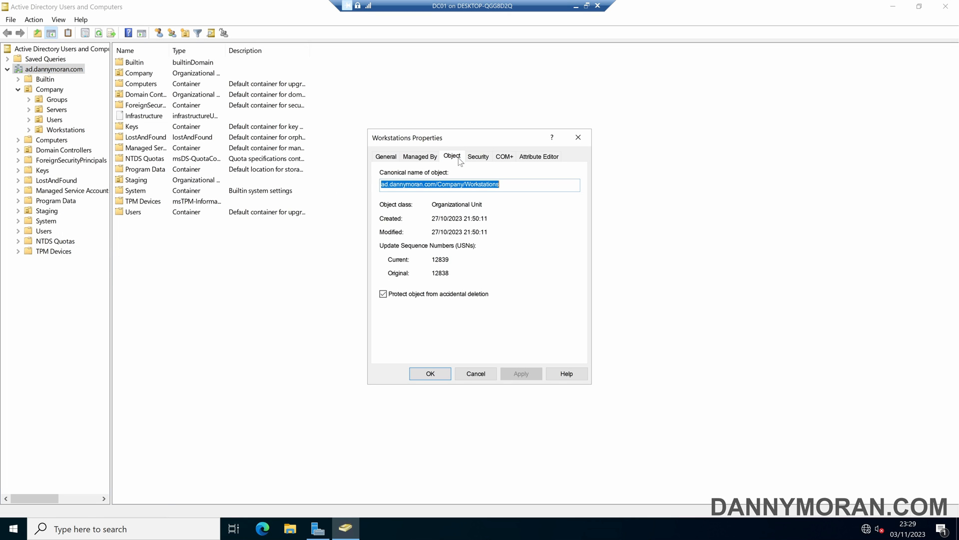
pyautogui.click(383, 294)
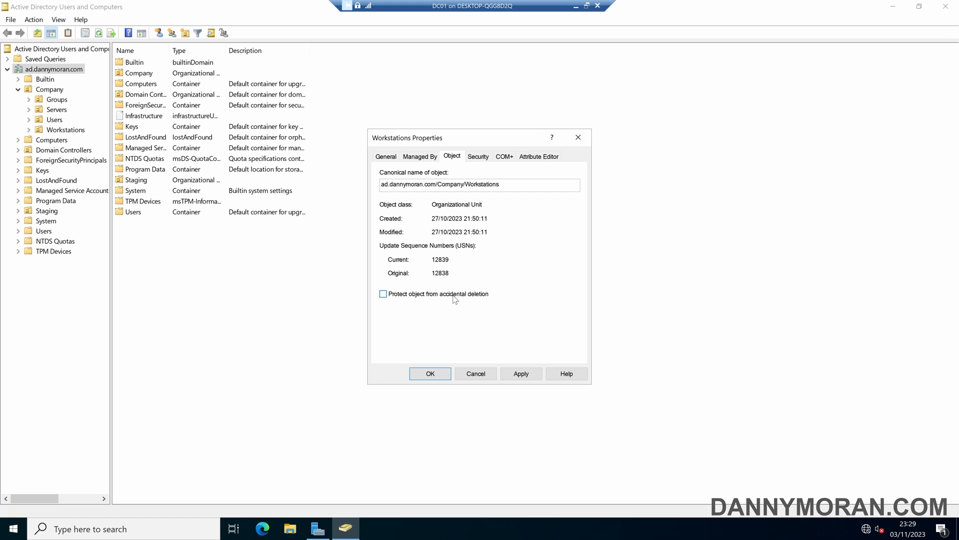
pyautogui.moveTo(526, 362)
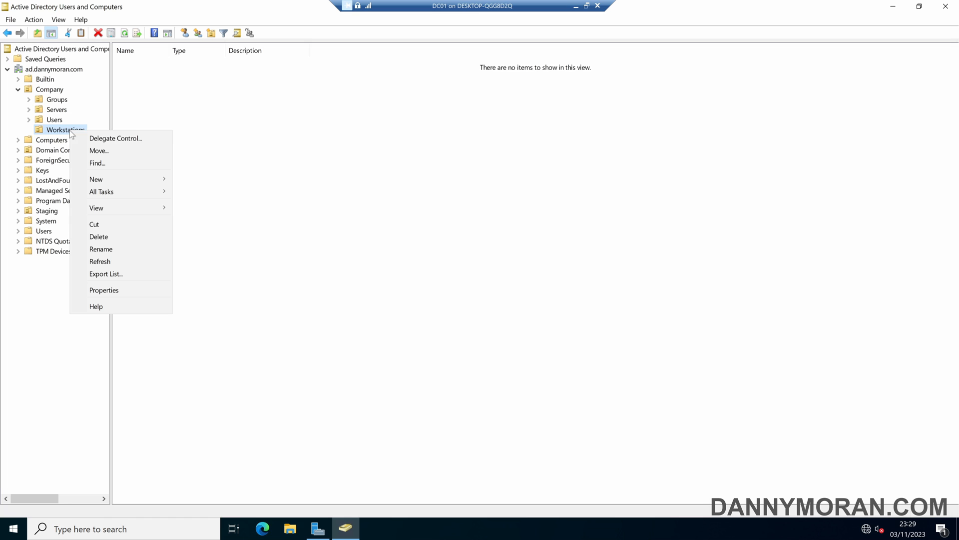
# Delete the Workstations unit from Company and confirm with Yes.
pyautogui.click(98, 236)
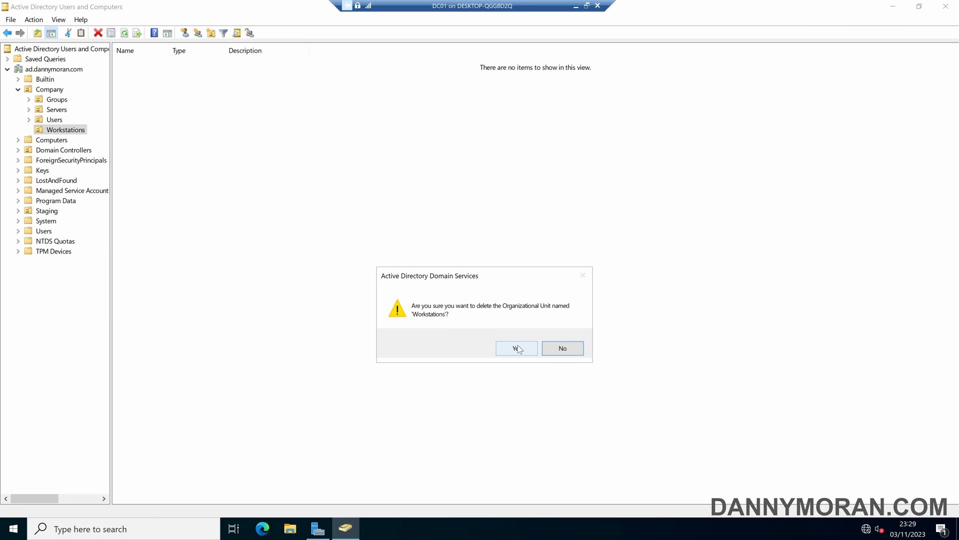
pyautogui.click(513, 348)
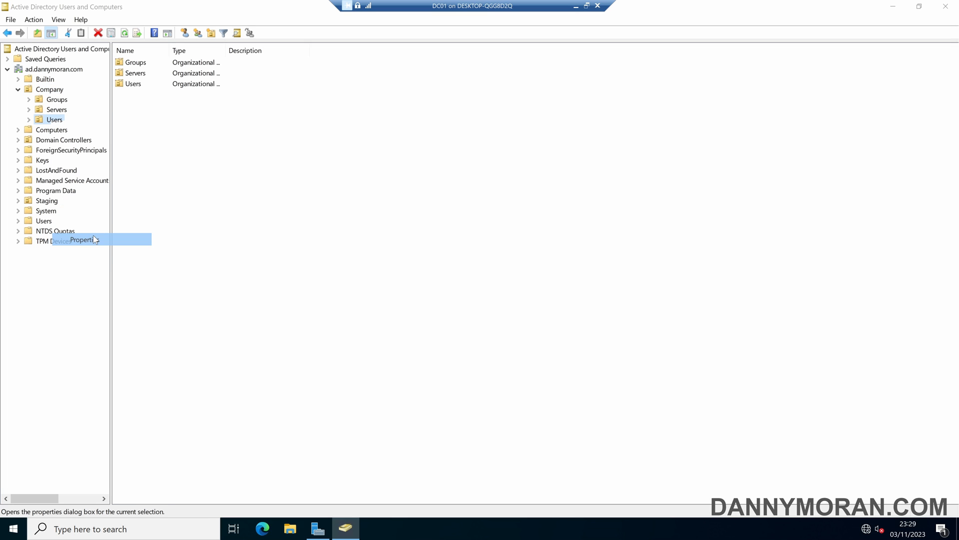
# View and close the Users unit's properties, cancel a new organizational unit.
pyautogui.click(82, 239)
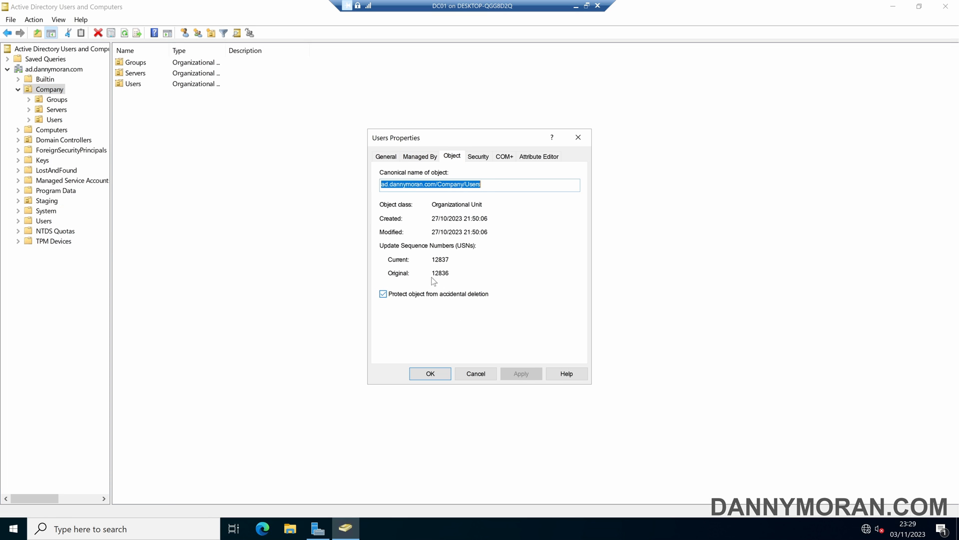
pyautogui.click(429, 374)
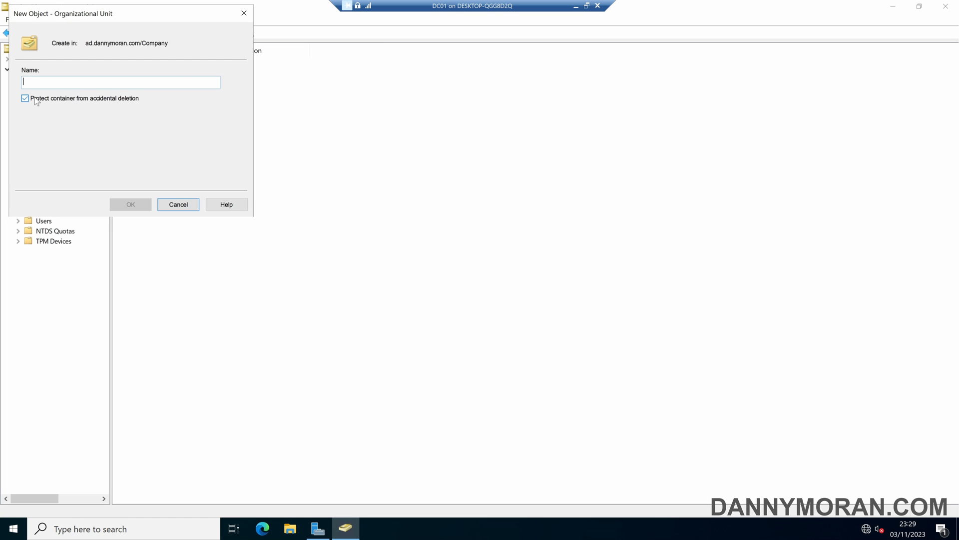
pyautogui.moveTo(52, 106)
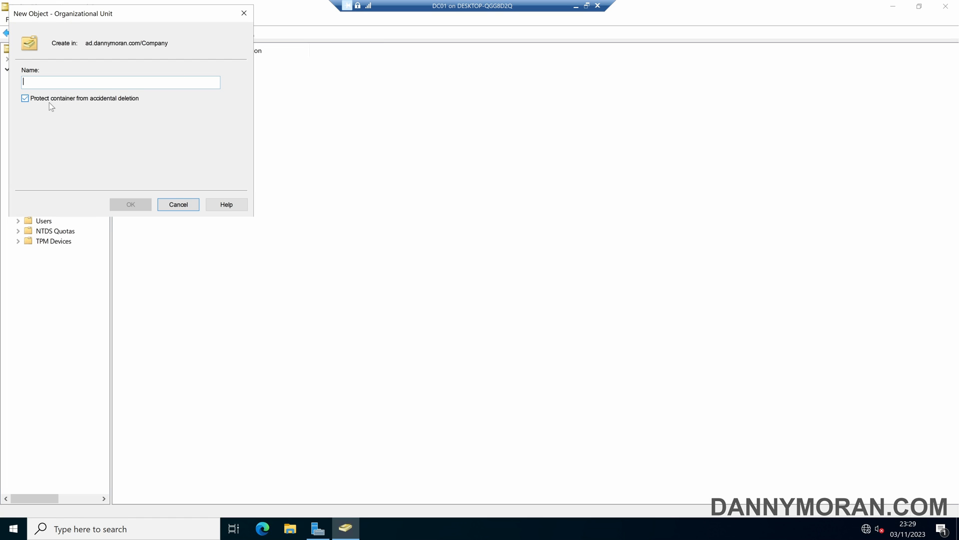
pyautogui.moveTo(78, 106)
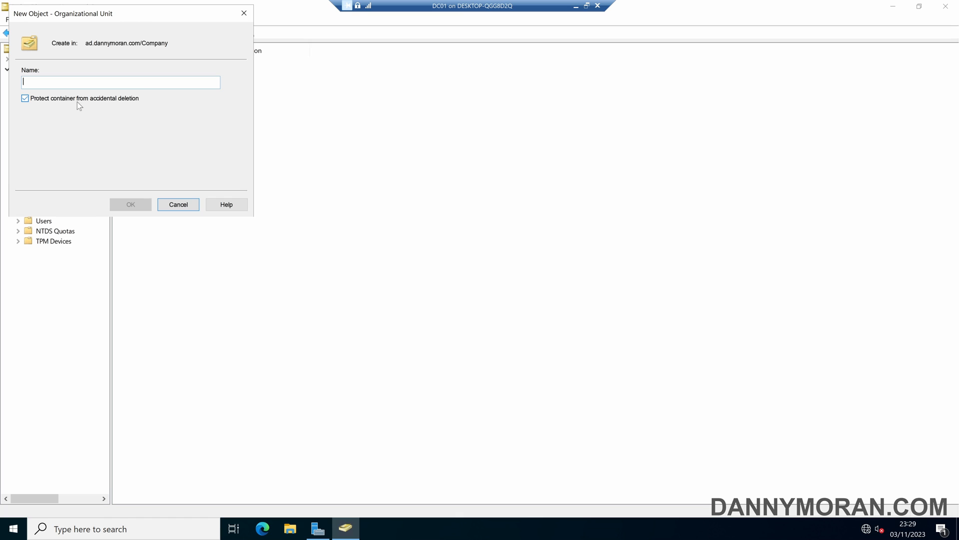
pyautogui.click(178, 204)
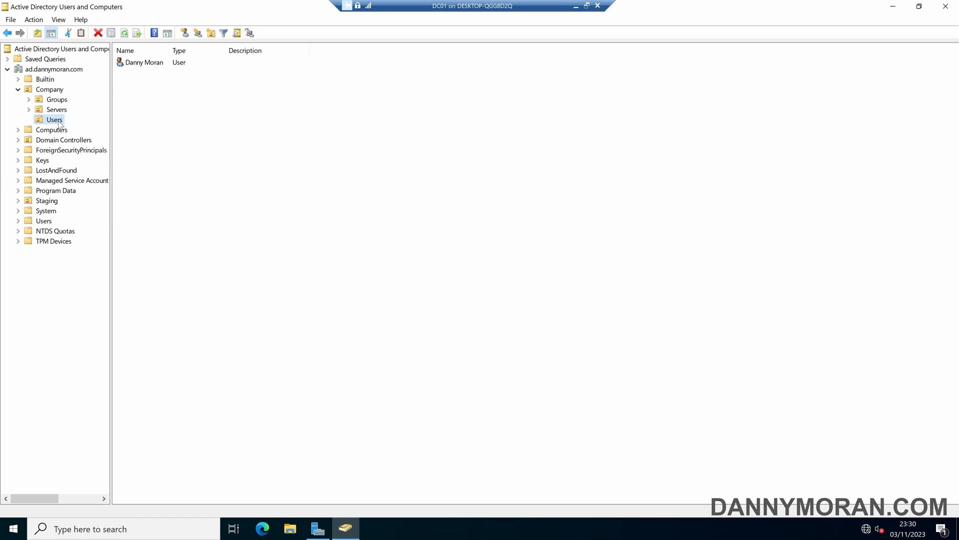
pyautogui.moveTo(137, 69)
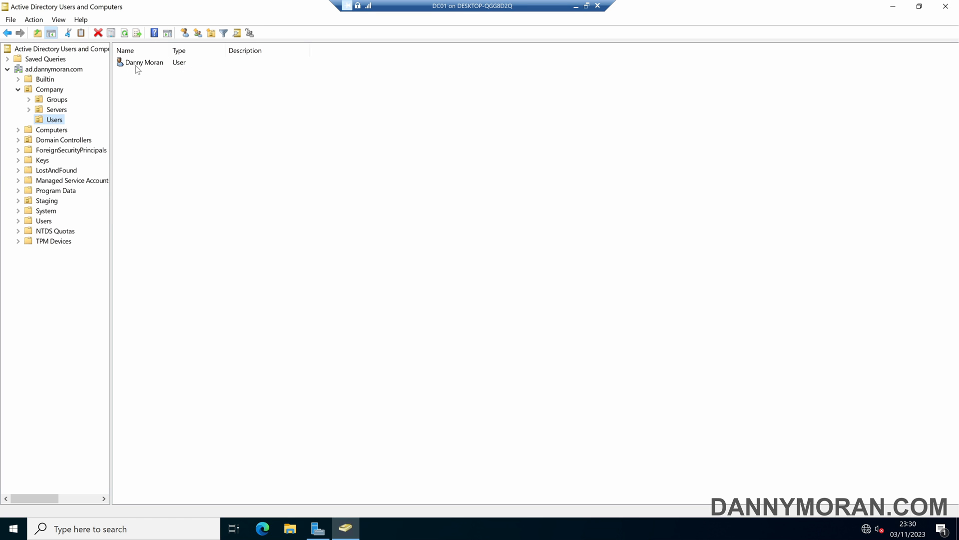
pyautogui.rightClick(144, 62)
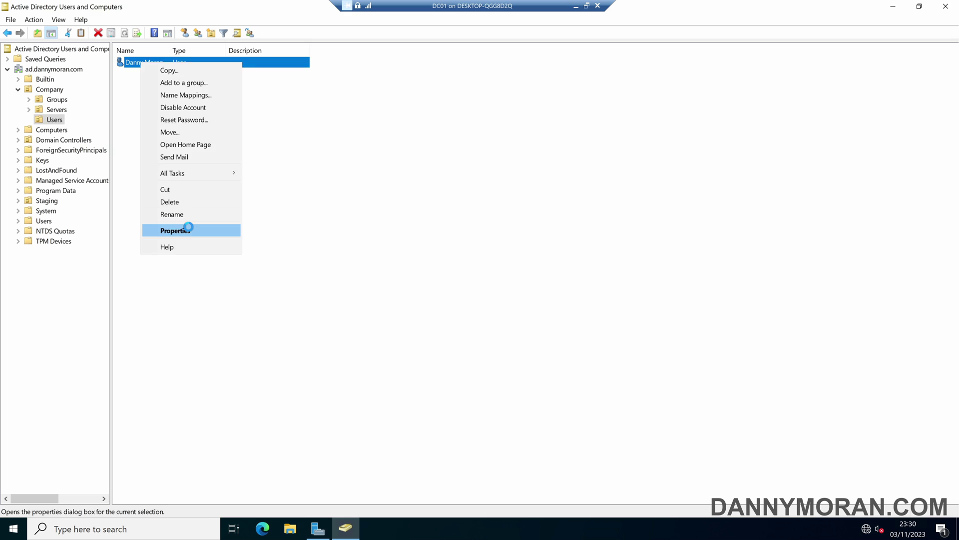
pyautogui.click(175, 230)
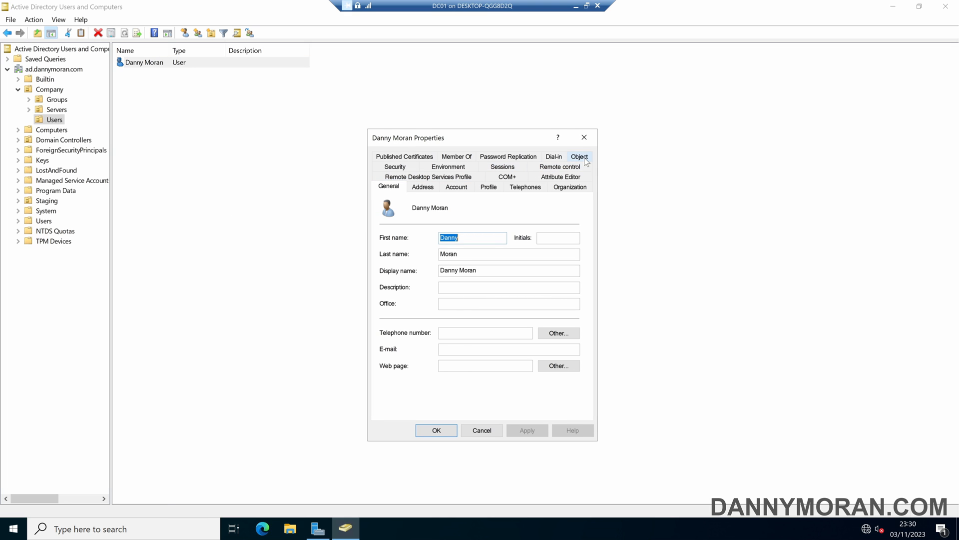
pyautogui.click(578, 156)
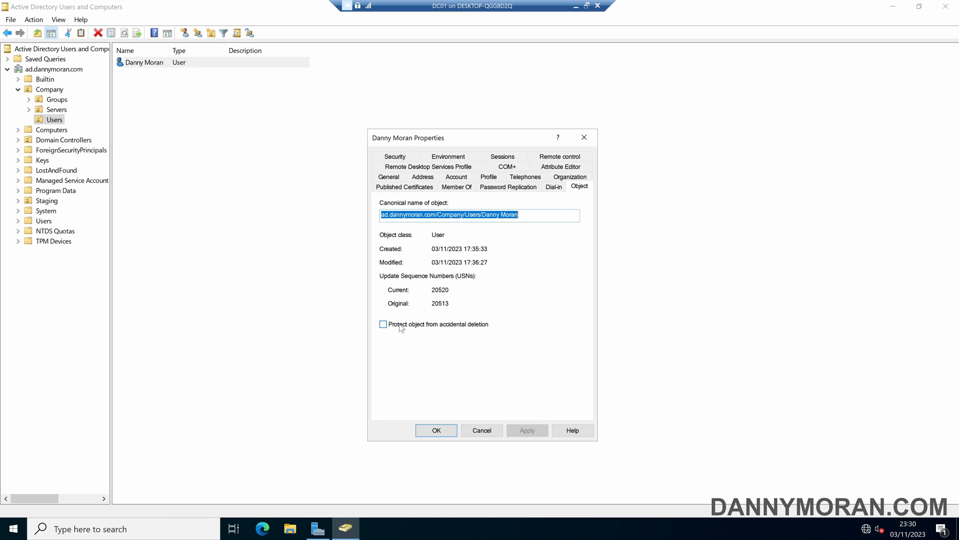
pyautogui.click(382, 324)
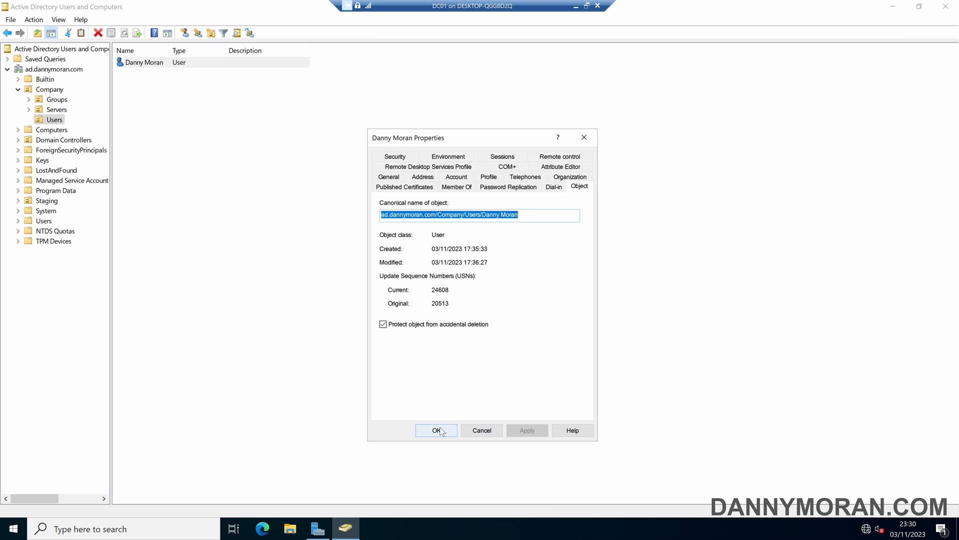
pyautogui.moveTo(446, 430)
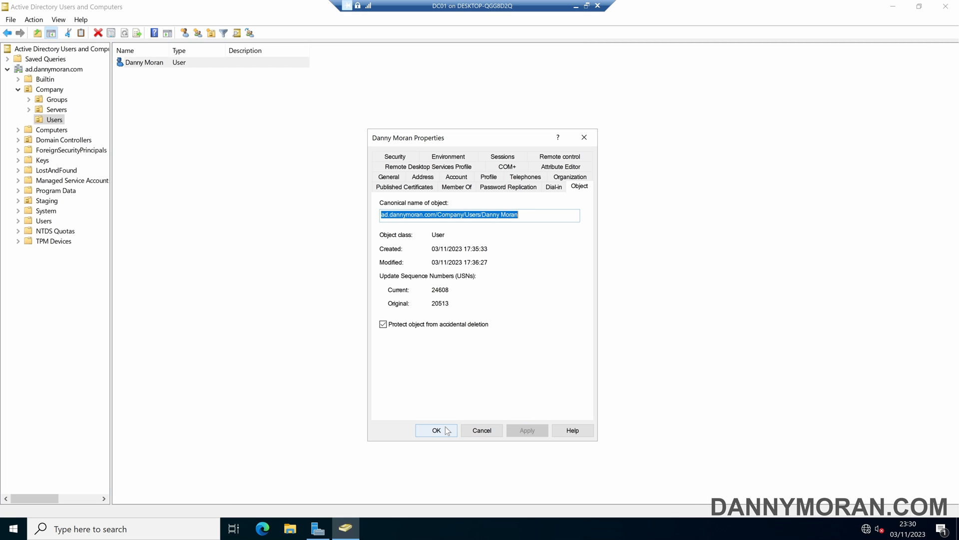
pyautogui.click(436, 430)
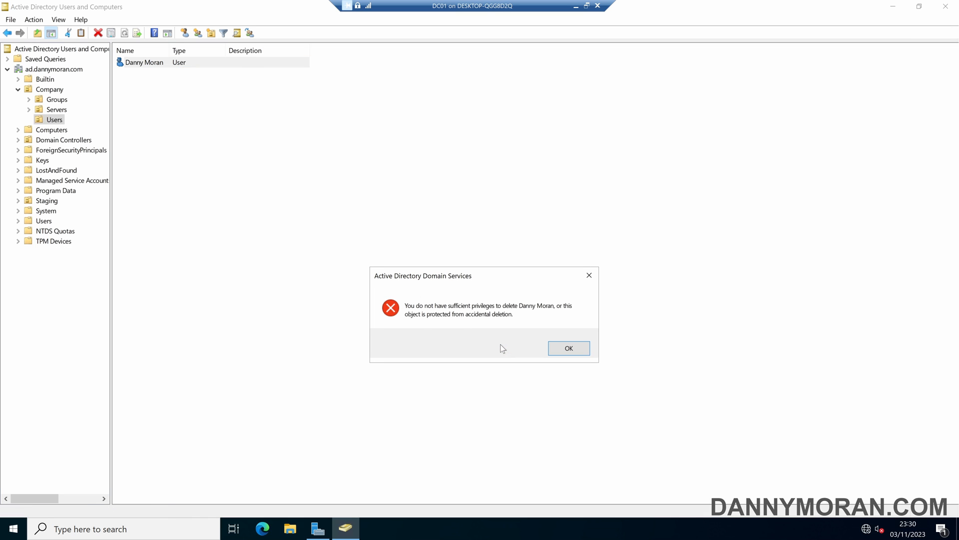
pyautogui.moveTo(458, 333)
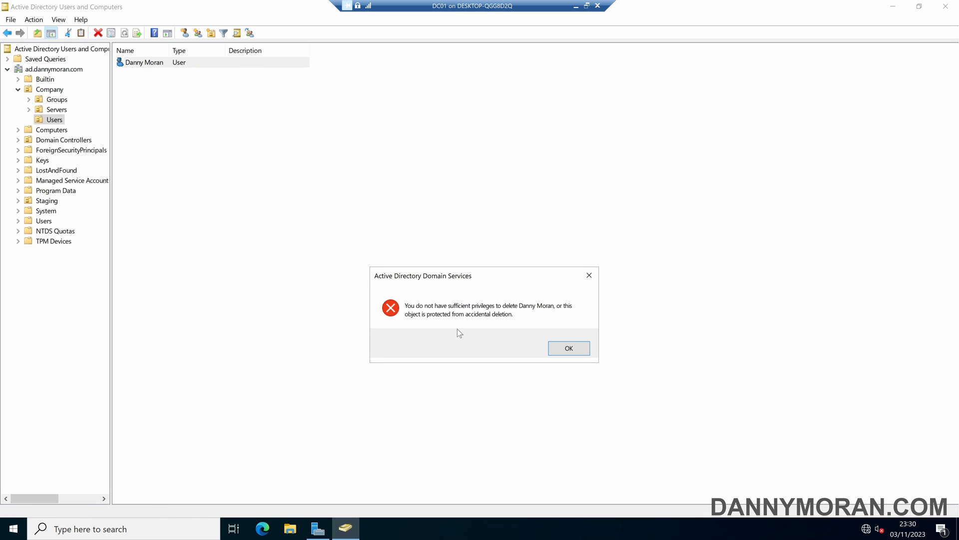
pyautogui.moveTo(496, 324)
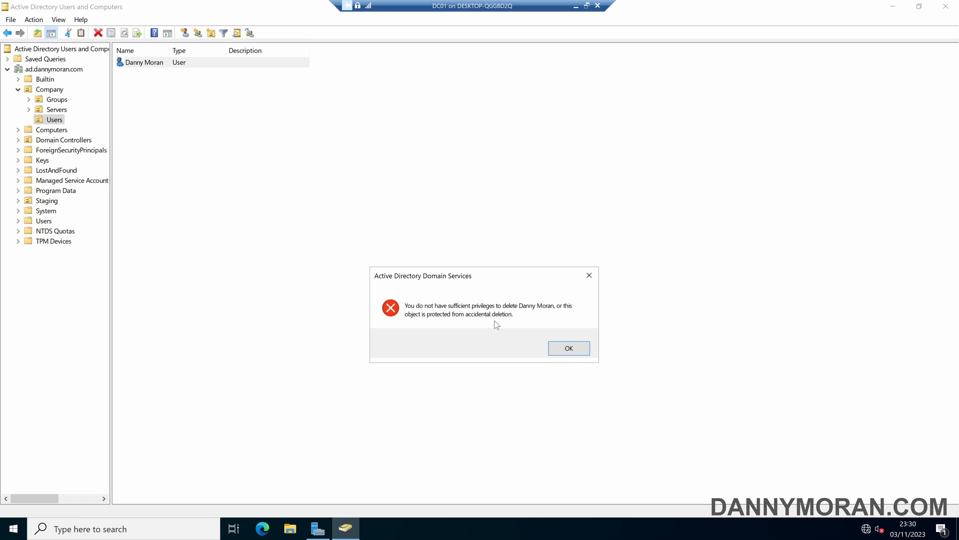
pyautogui.click(567, 348)
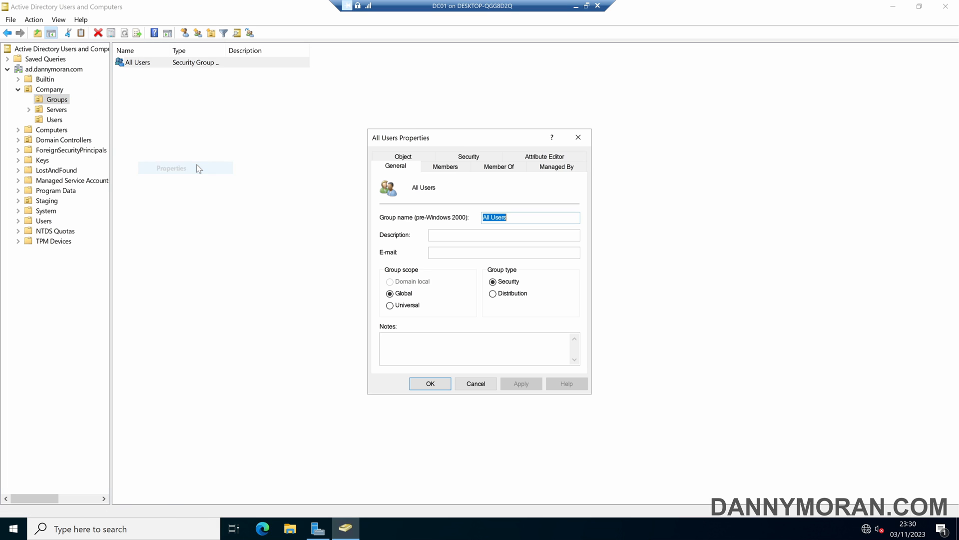
# Check the All Users group's Object tab shows no deletion protection, then close it.
pyautogui.click(403, 156)
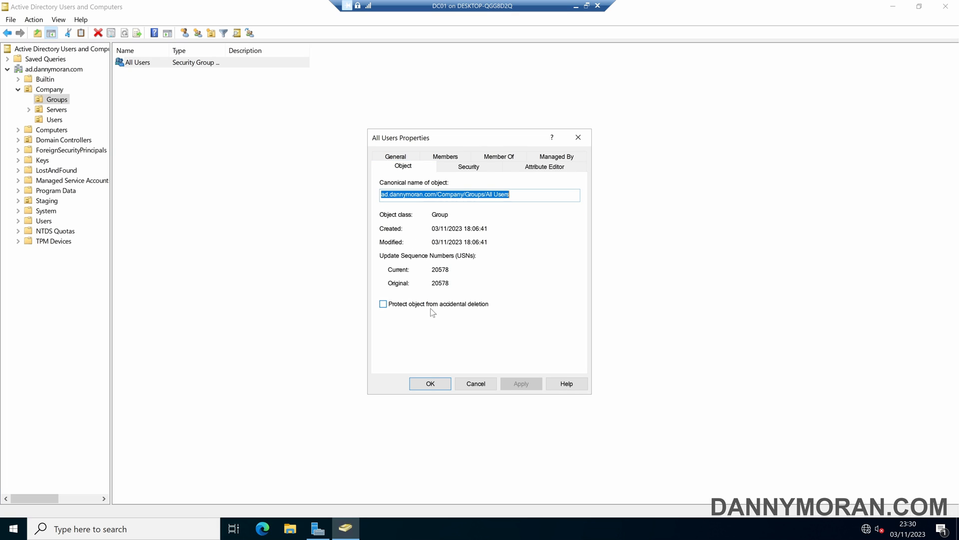
pyautogui.click(429, 383)
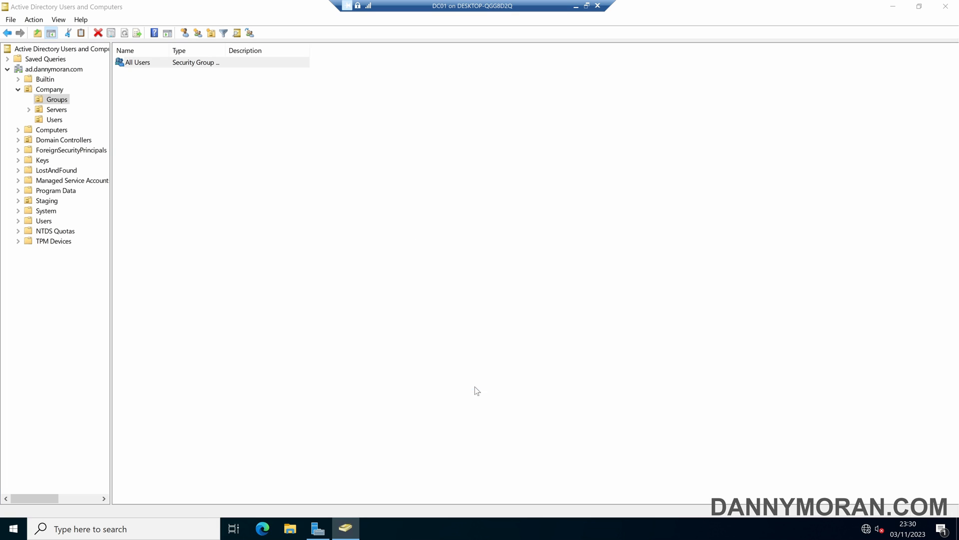
# Turn off Advanced Features, see Company and All Users properties lack object details, re-enable.
pyautogui.click(58, 20)
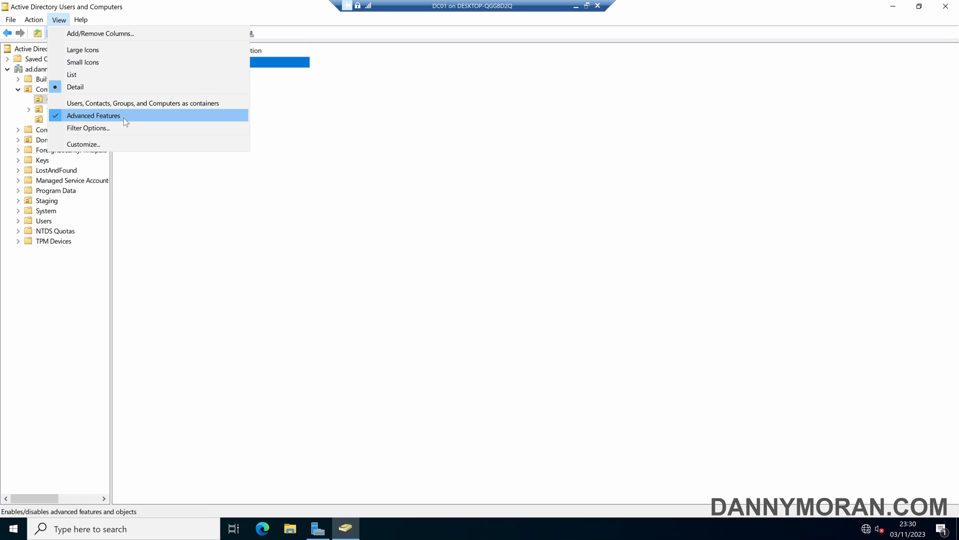
pyautogui.click(93, 115)
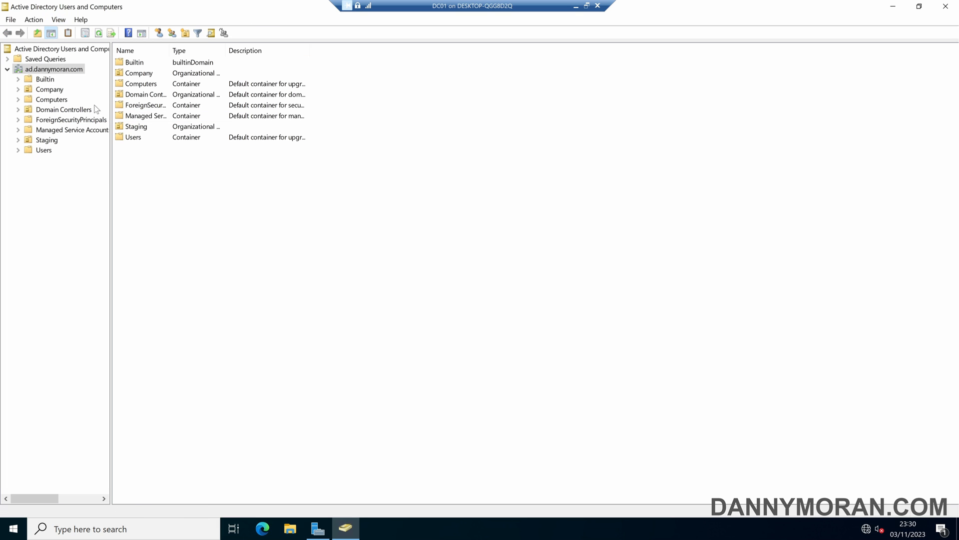
pyautogui.rightClick(49, 89)
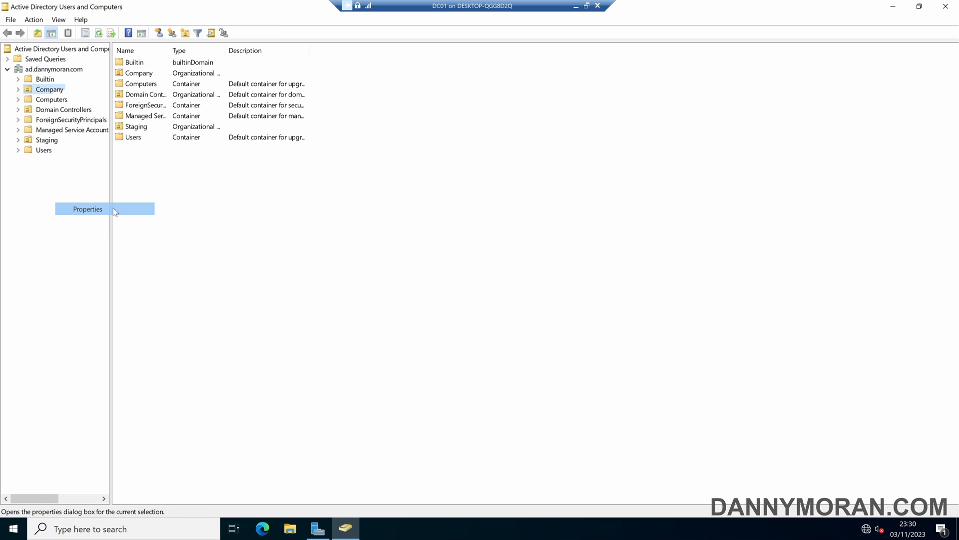
pyautogui.click(87, 209)
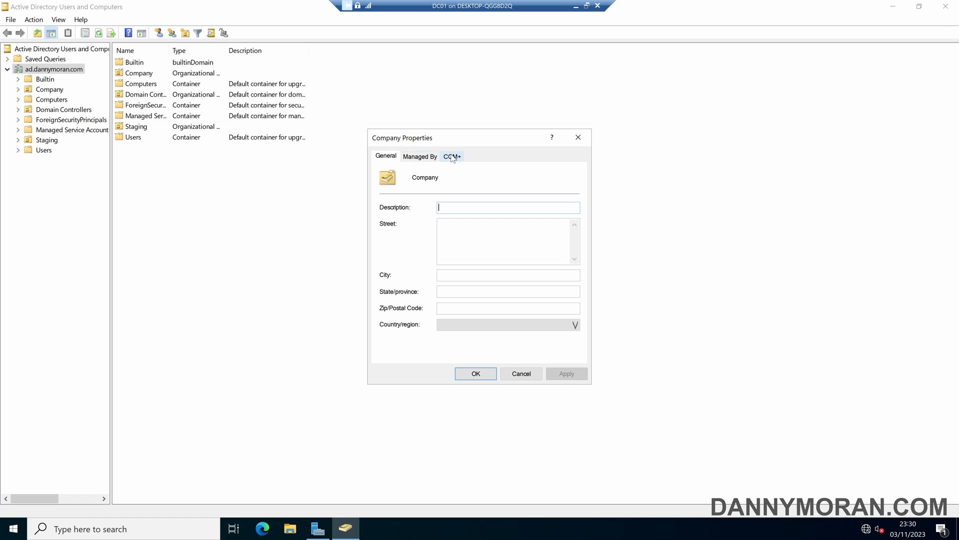
pyautogui.click(520, 373)
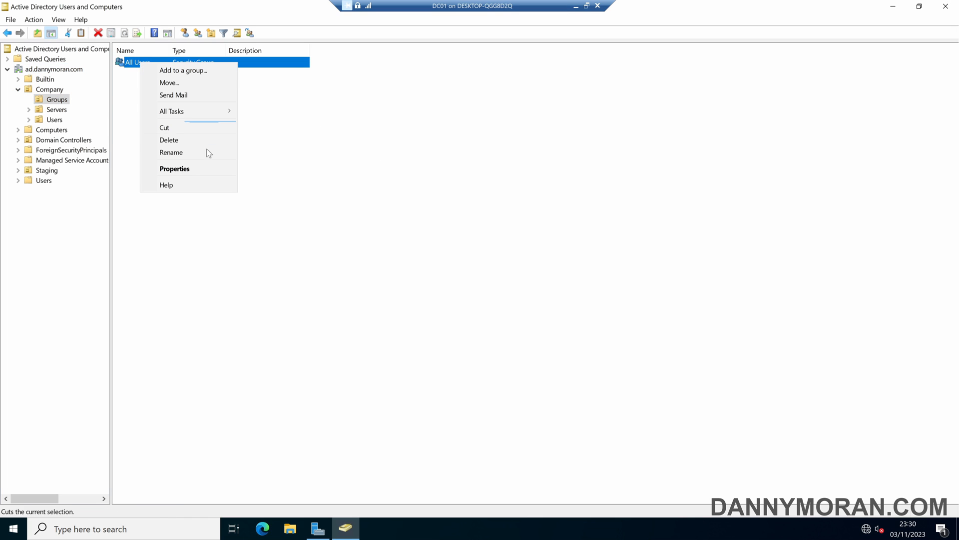
pyautogui.click(174, 168)
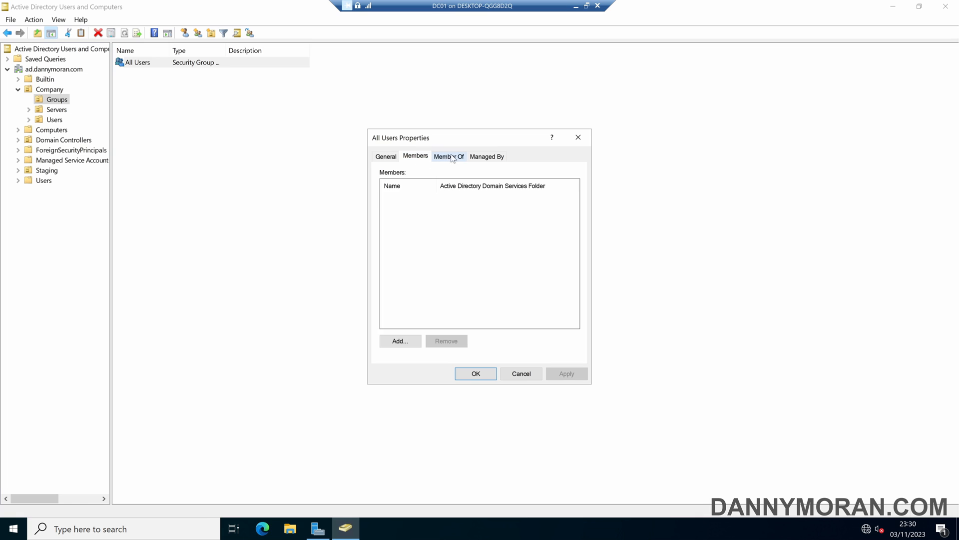
pyautogui.click(386, 156)
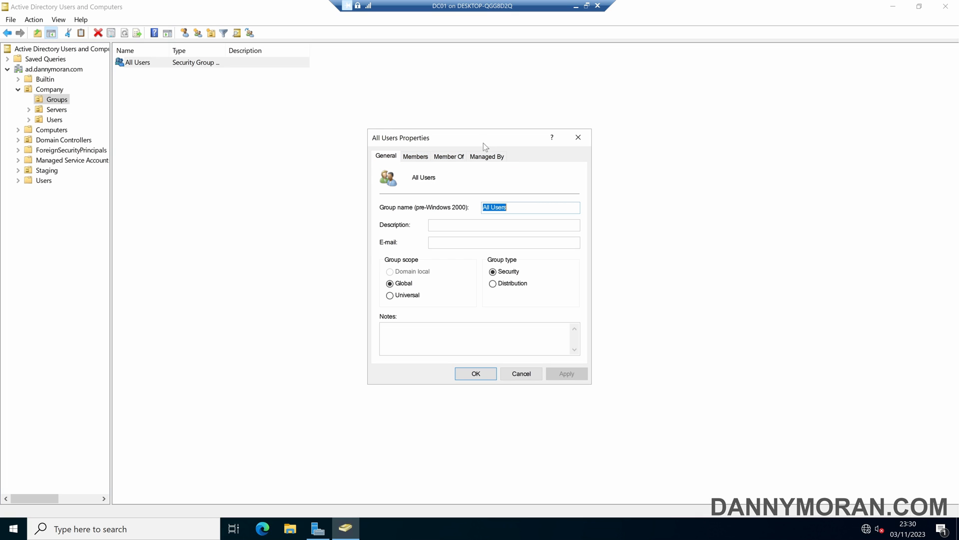
pyautogui.click(58, 19)
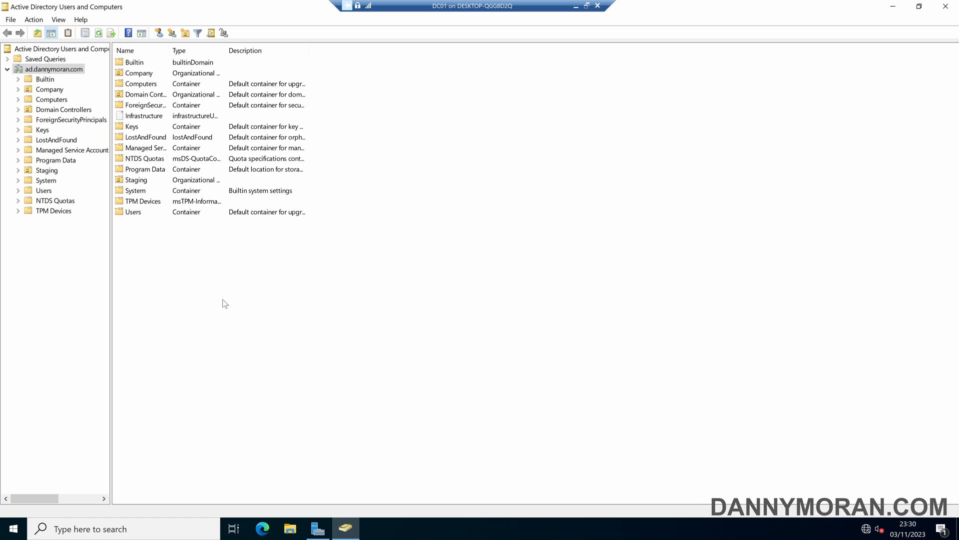
# Launch Active Directory Administrative Center from Server Manager Tools and open Company.
pyautogui.click(317, 528)
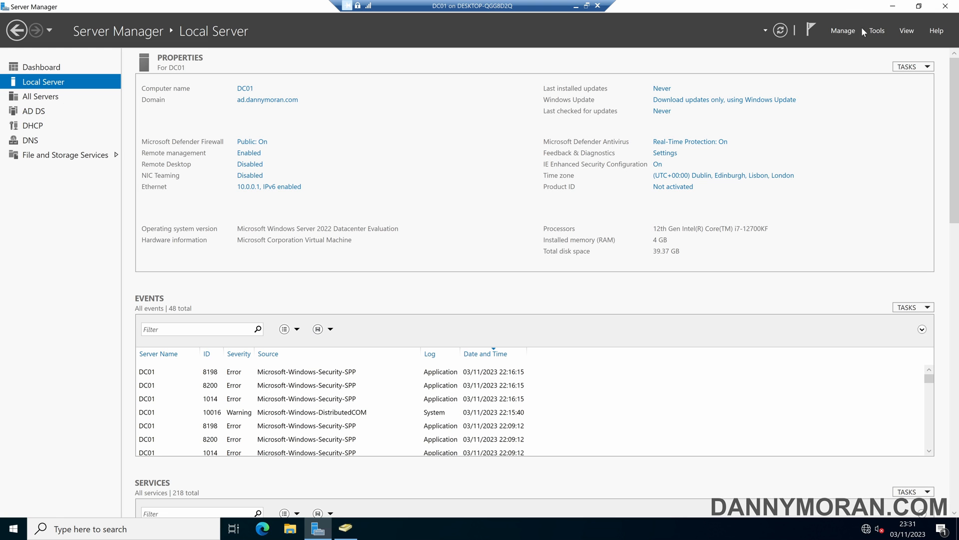
pyautogui.click(876, 31)
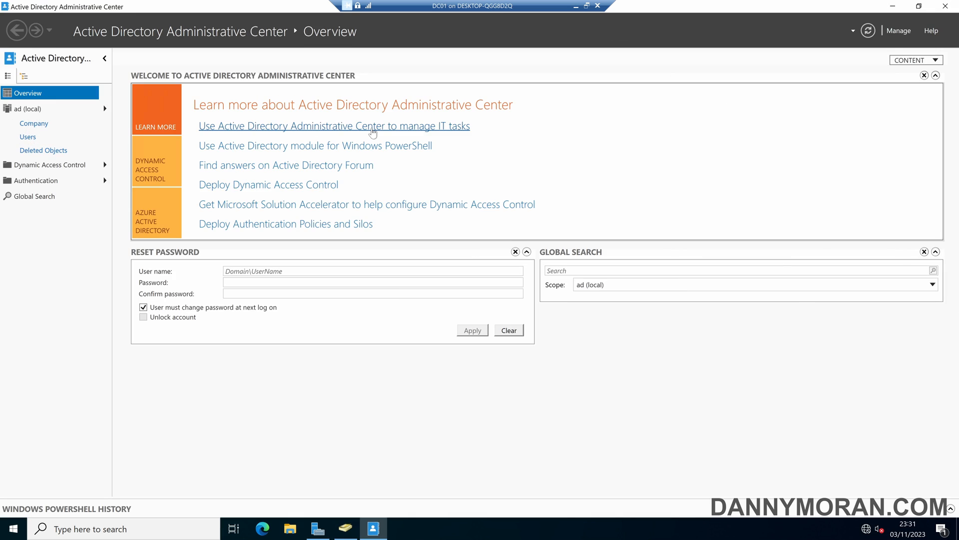
pyautogui.moveTo(52, 114)
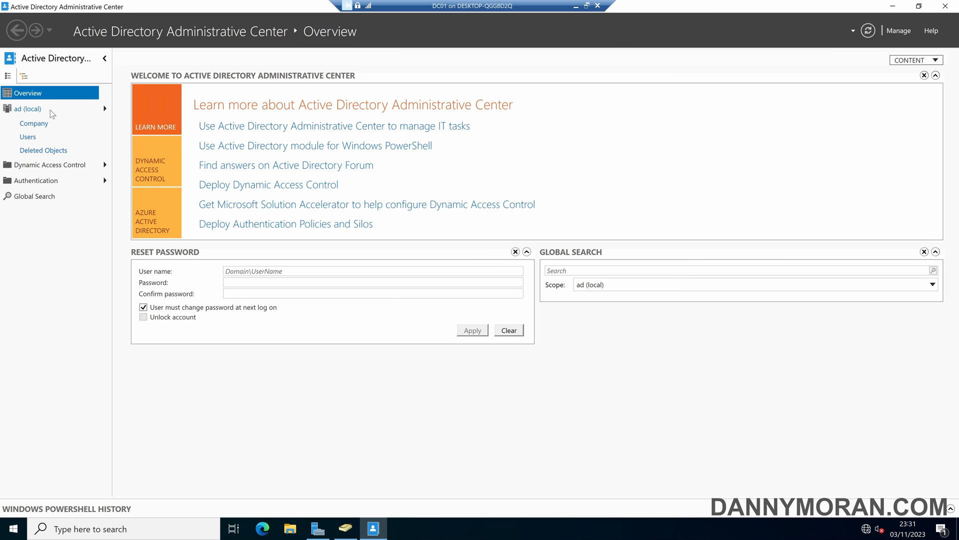
pyautogui.click(27, 109)
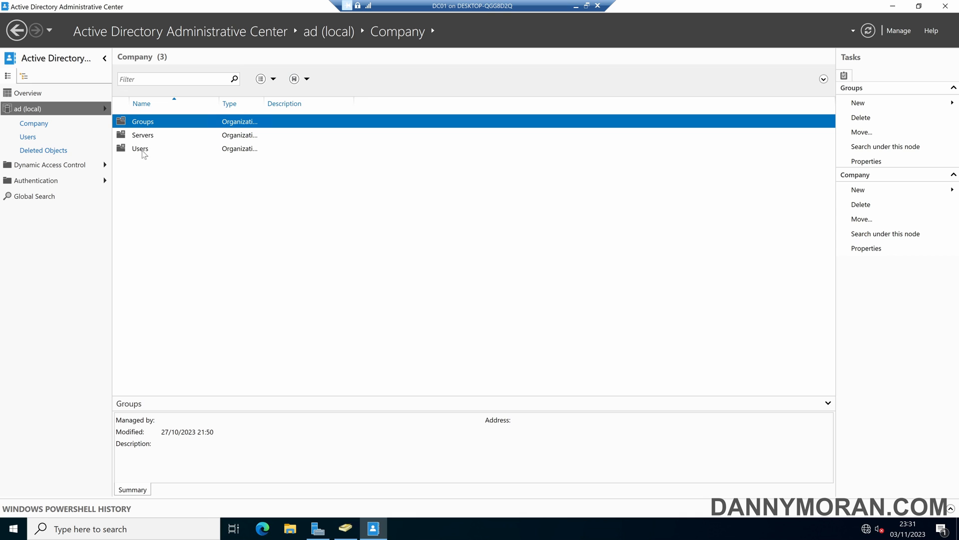
# Confirm Groups is protected and All Users unprotected from accidental deletion, cancelling both dialogs.
pyautogui.rightClick(143, 121)
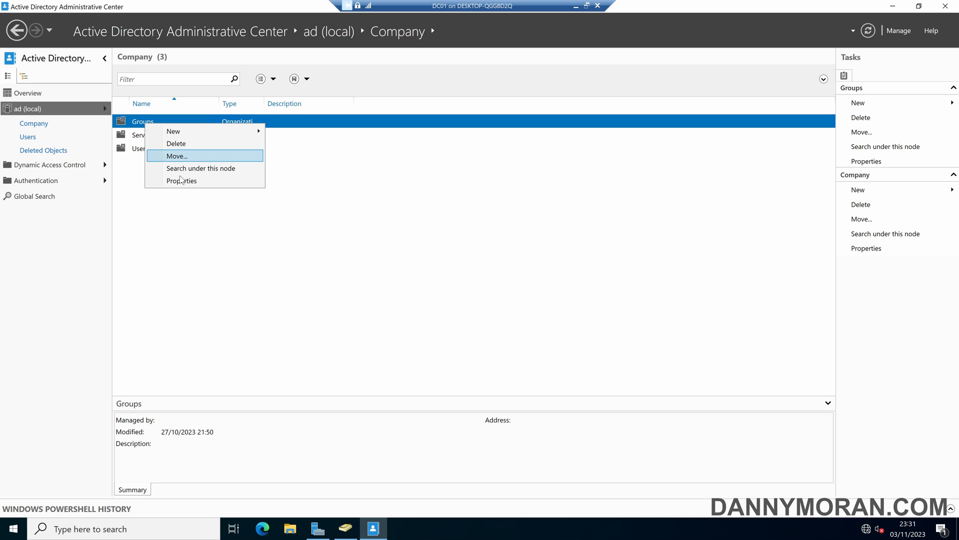
pyautogui.click(180, 180)
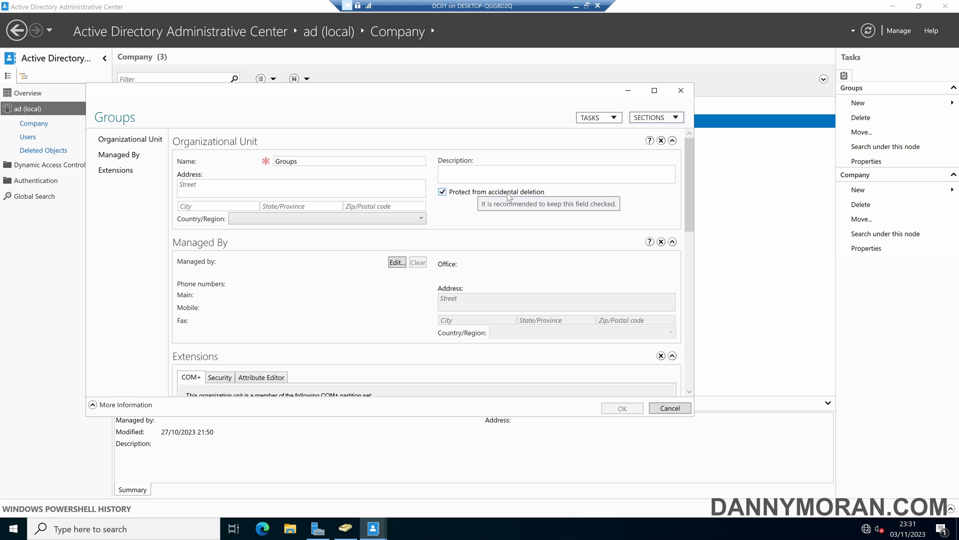
pyautogui.click(669, 408)
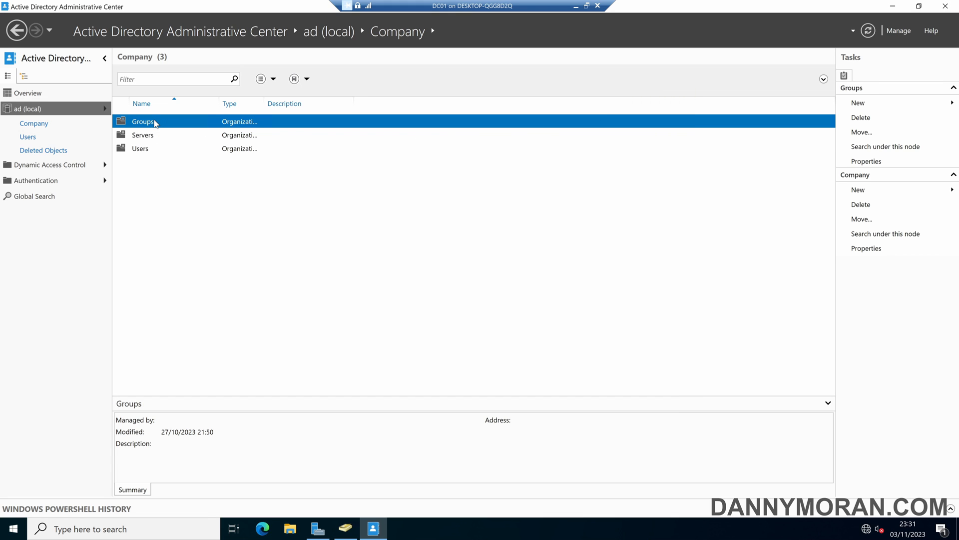
pyautogui.doubleClick(143, 121)
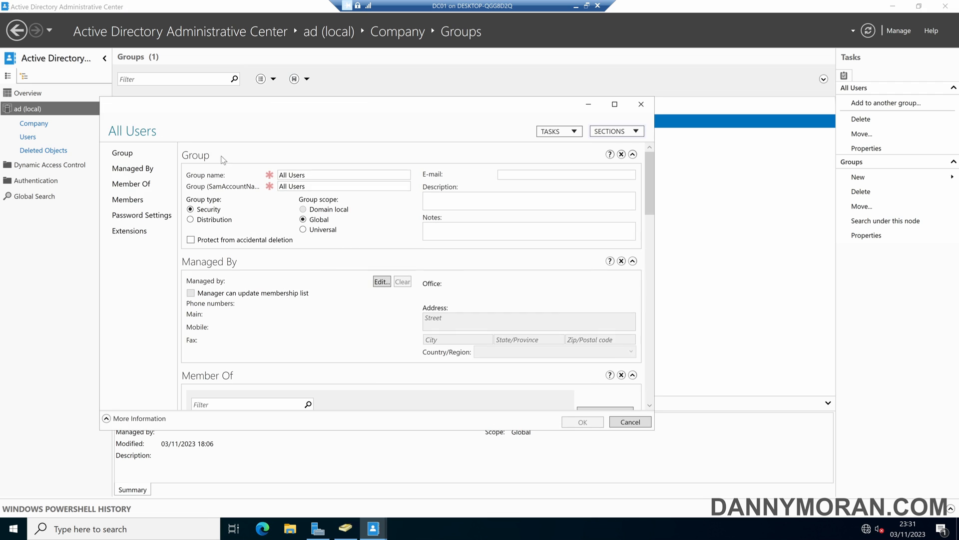
pyautogui.moveTo(190, 240)
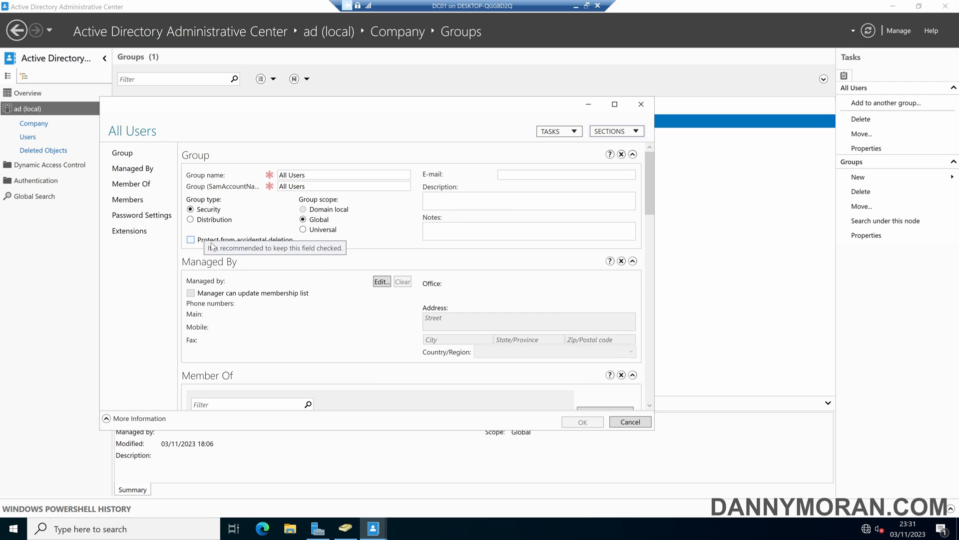
pyautogui.click(629, 422)
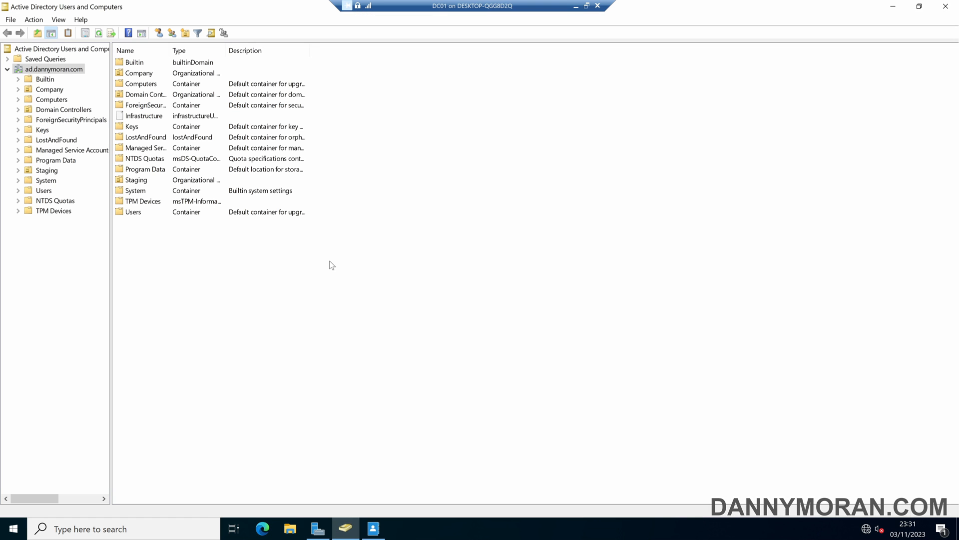
pyautogui.moveTo(339, 267)
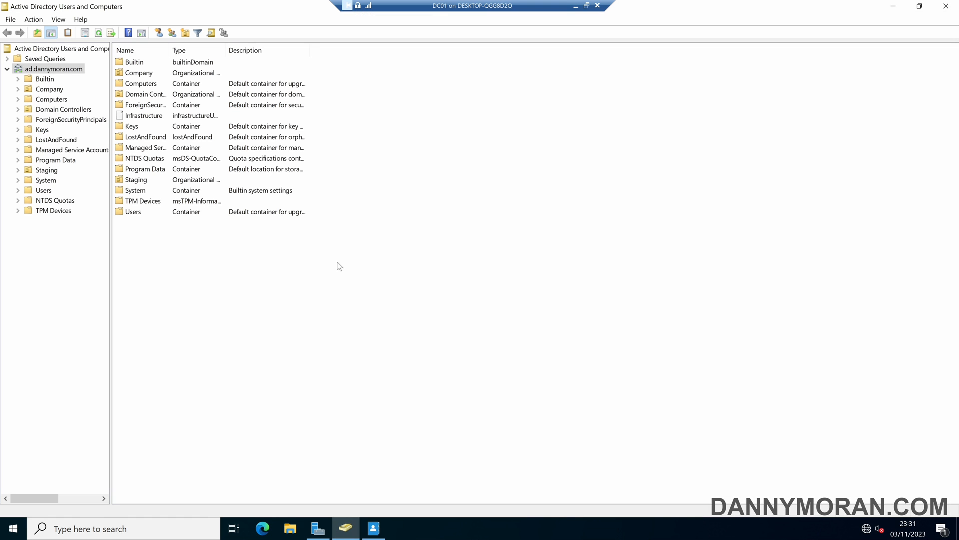